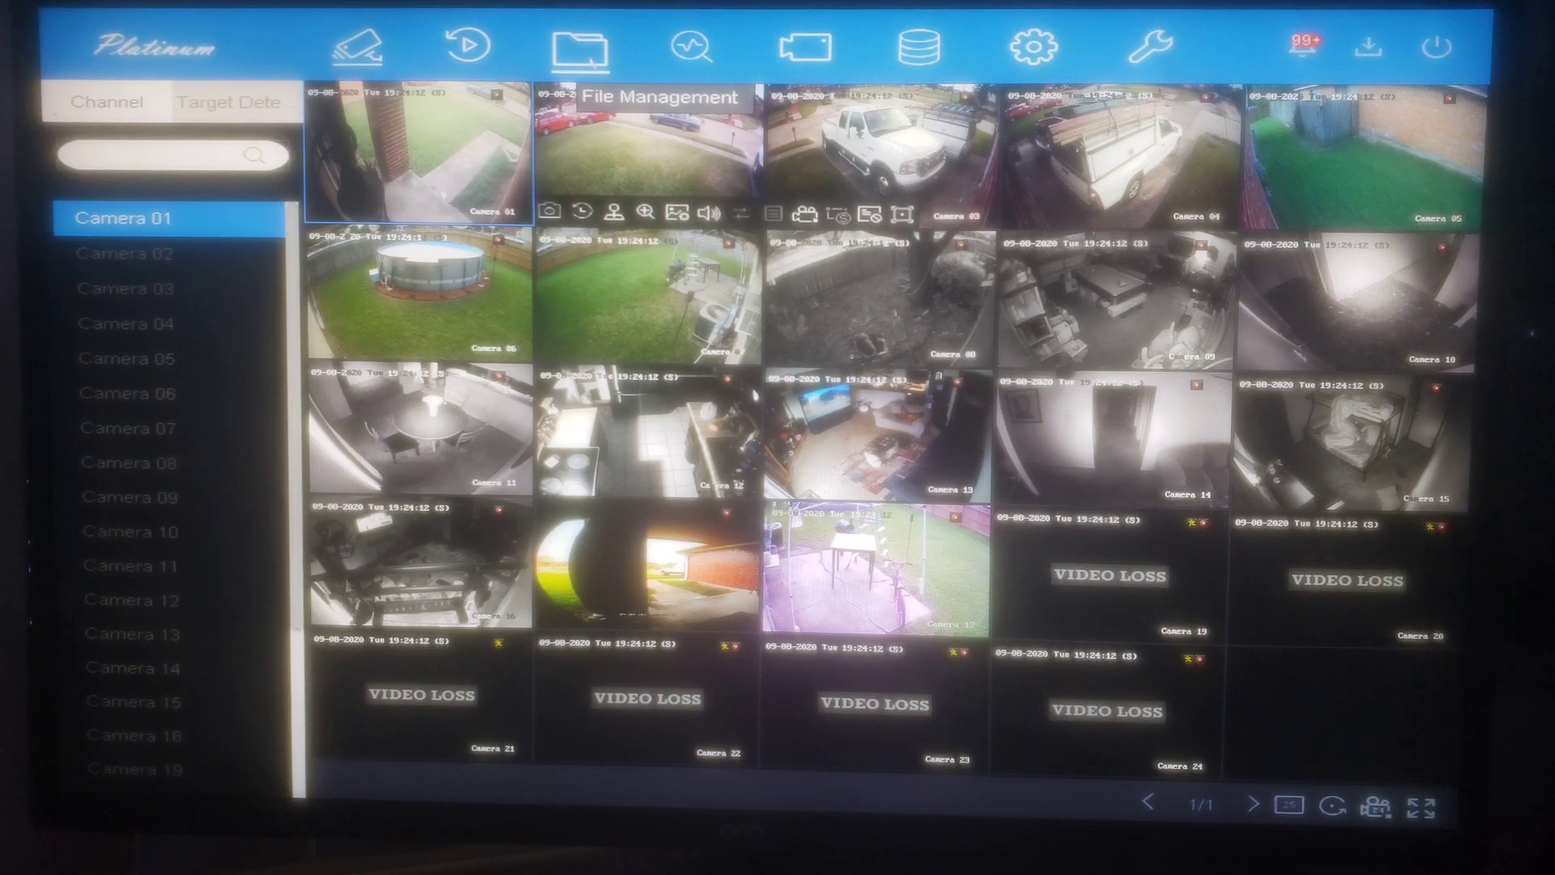
# Open File Management to search Camera 01 recordings by custom time
pyautogui.click(579, 47)
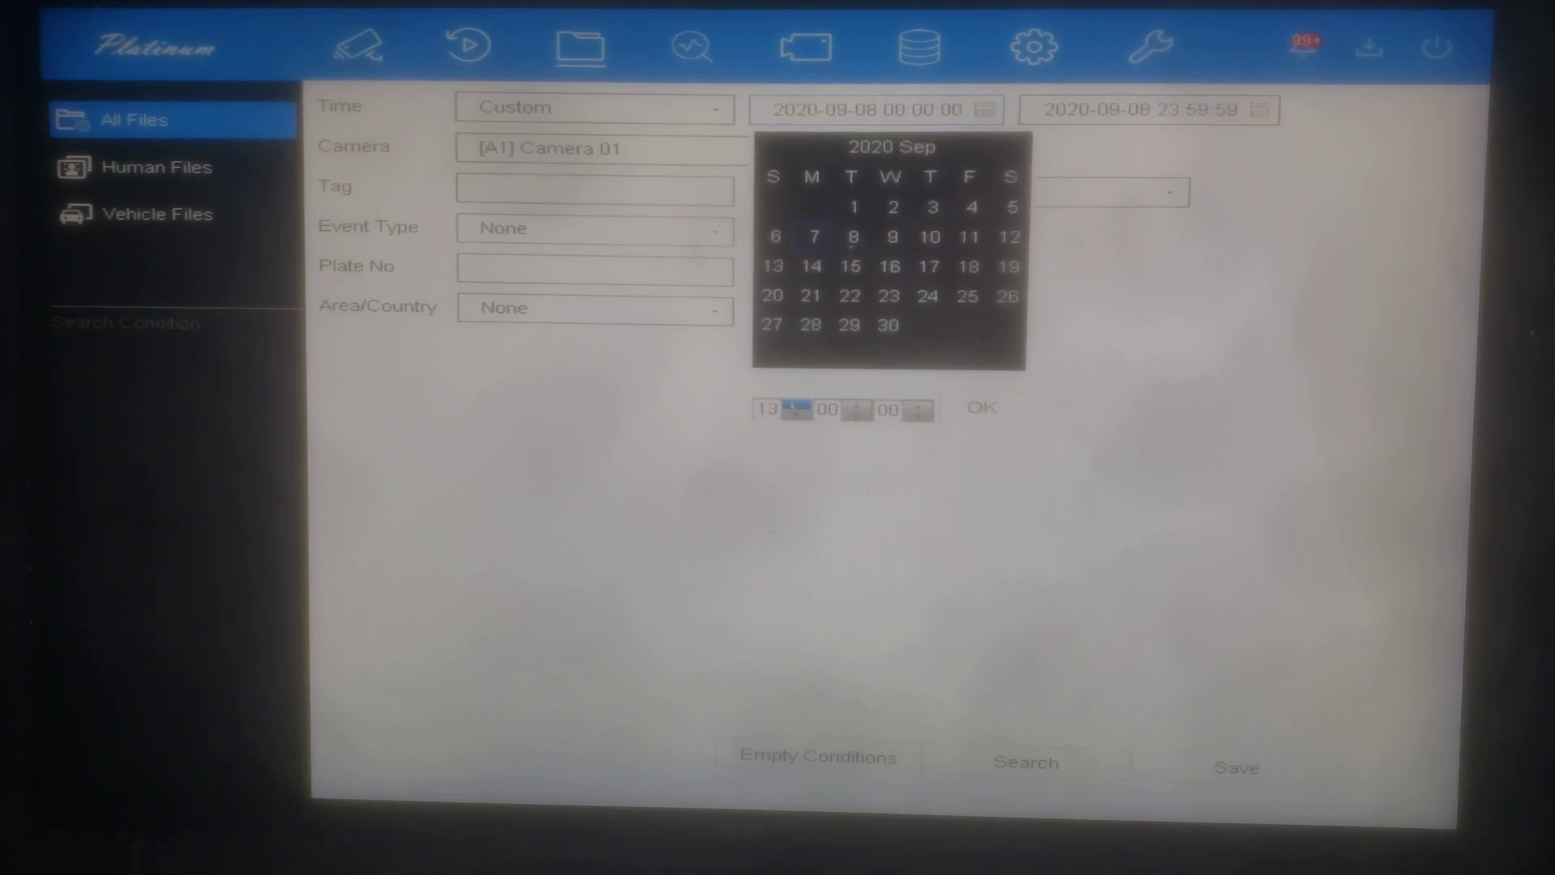
# Confirm the 13:00:00 start and set the end time to 14:00:00 on 2020-09-07
pyautogui.click(982, 408)
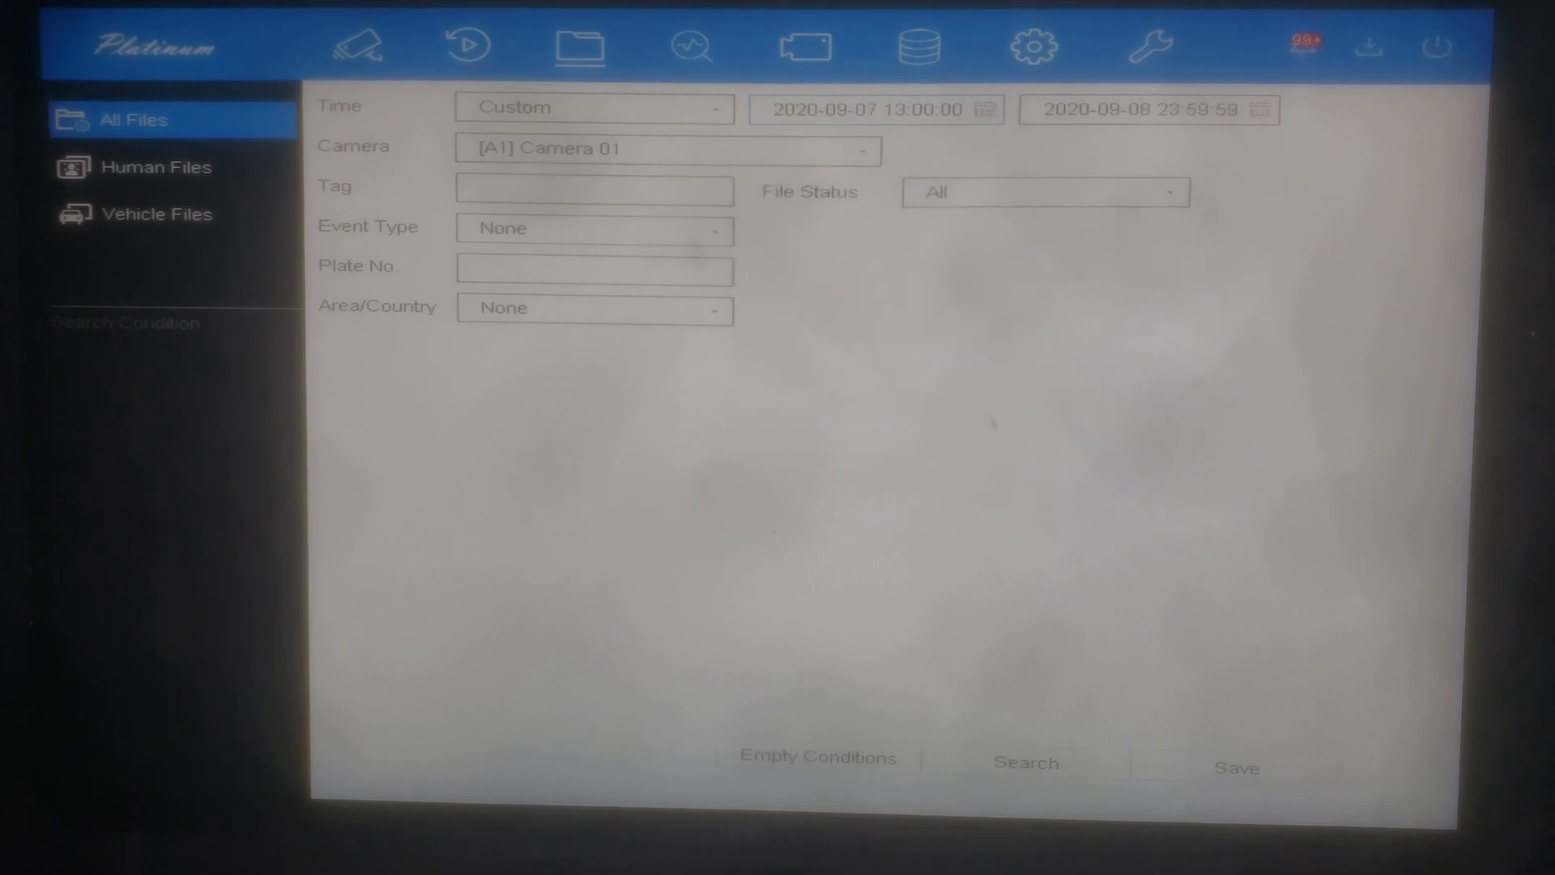
pyautogui.click(1260, 110)
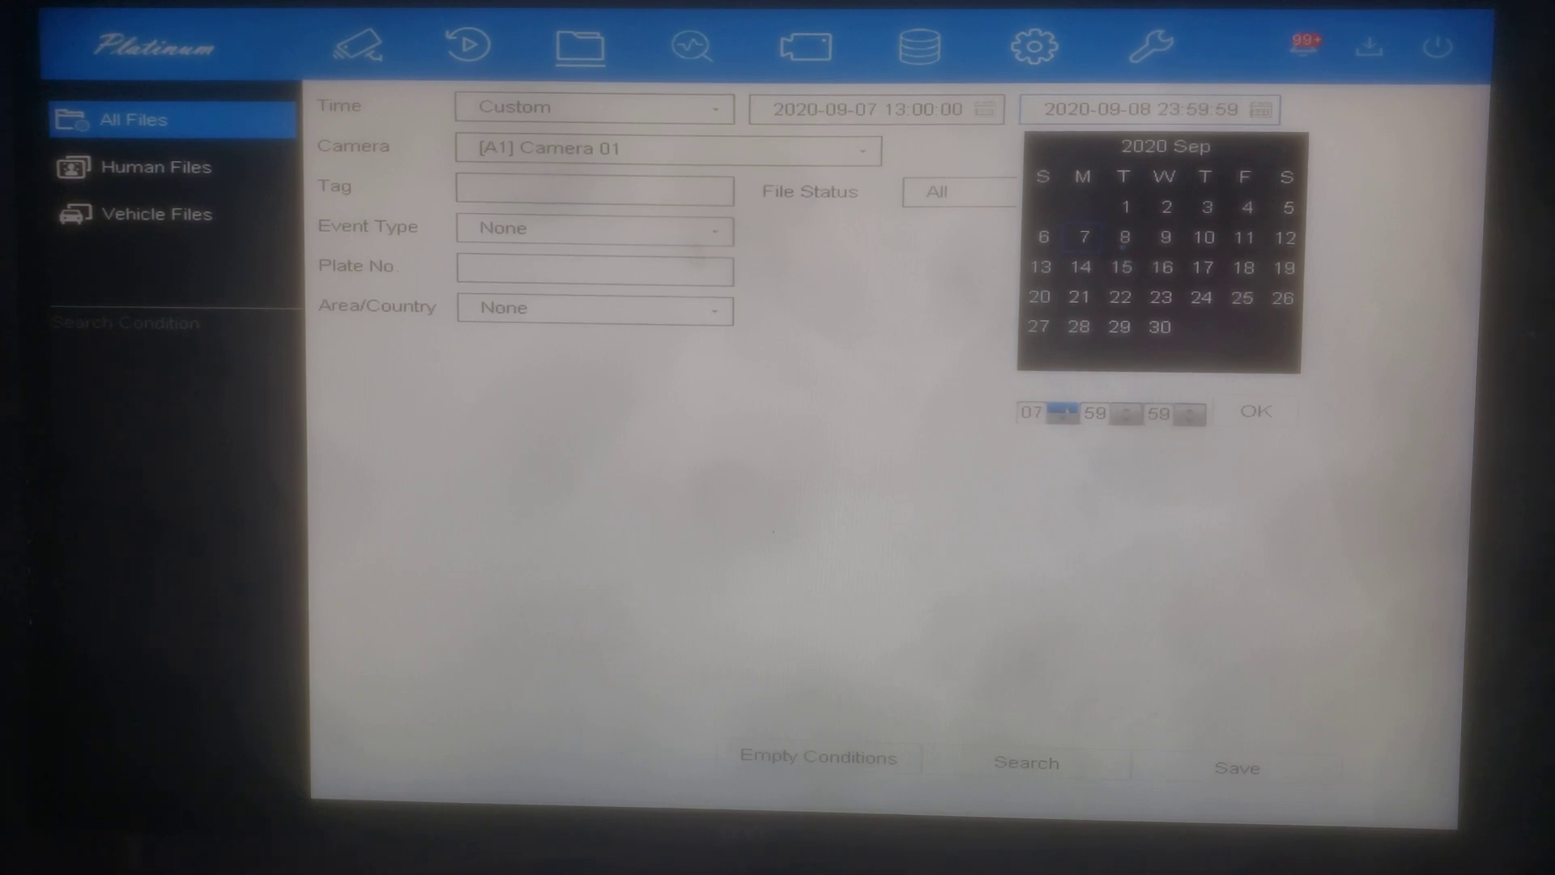
pyautogui.click(1069, 413)
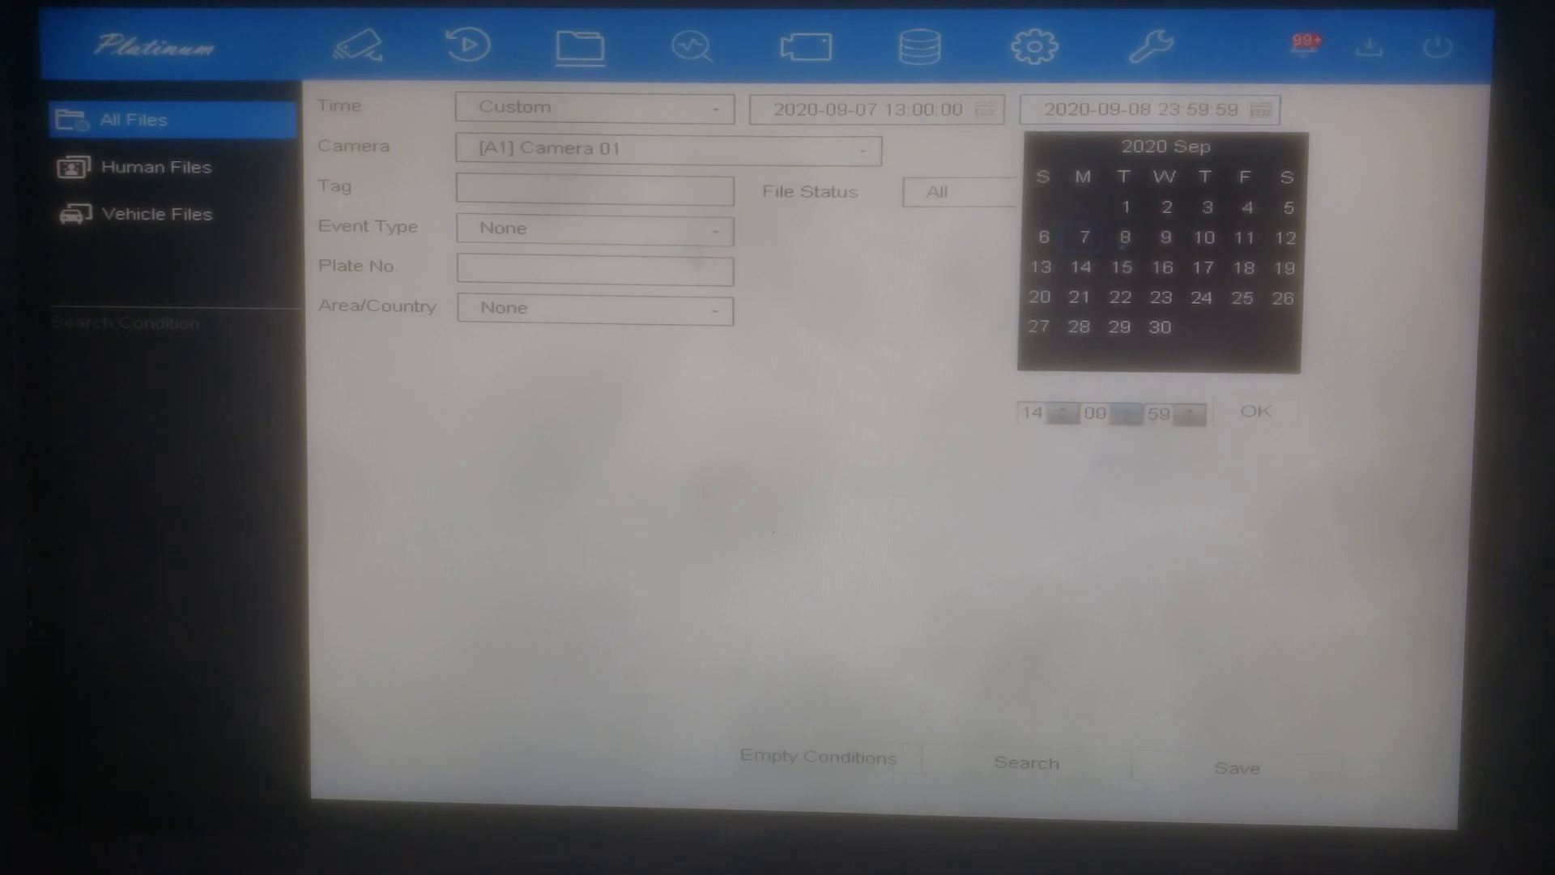
pyautogui.click(1254, 412)
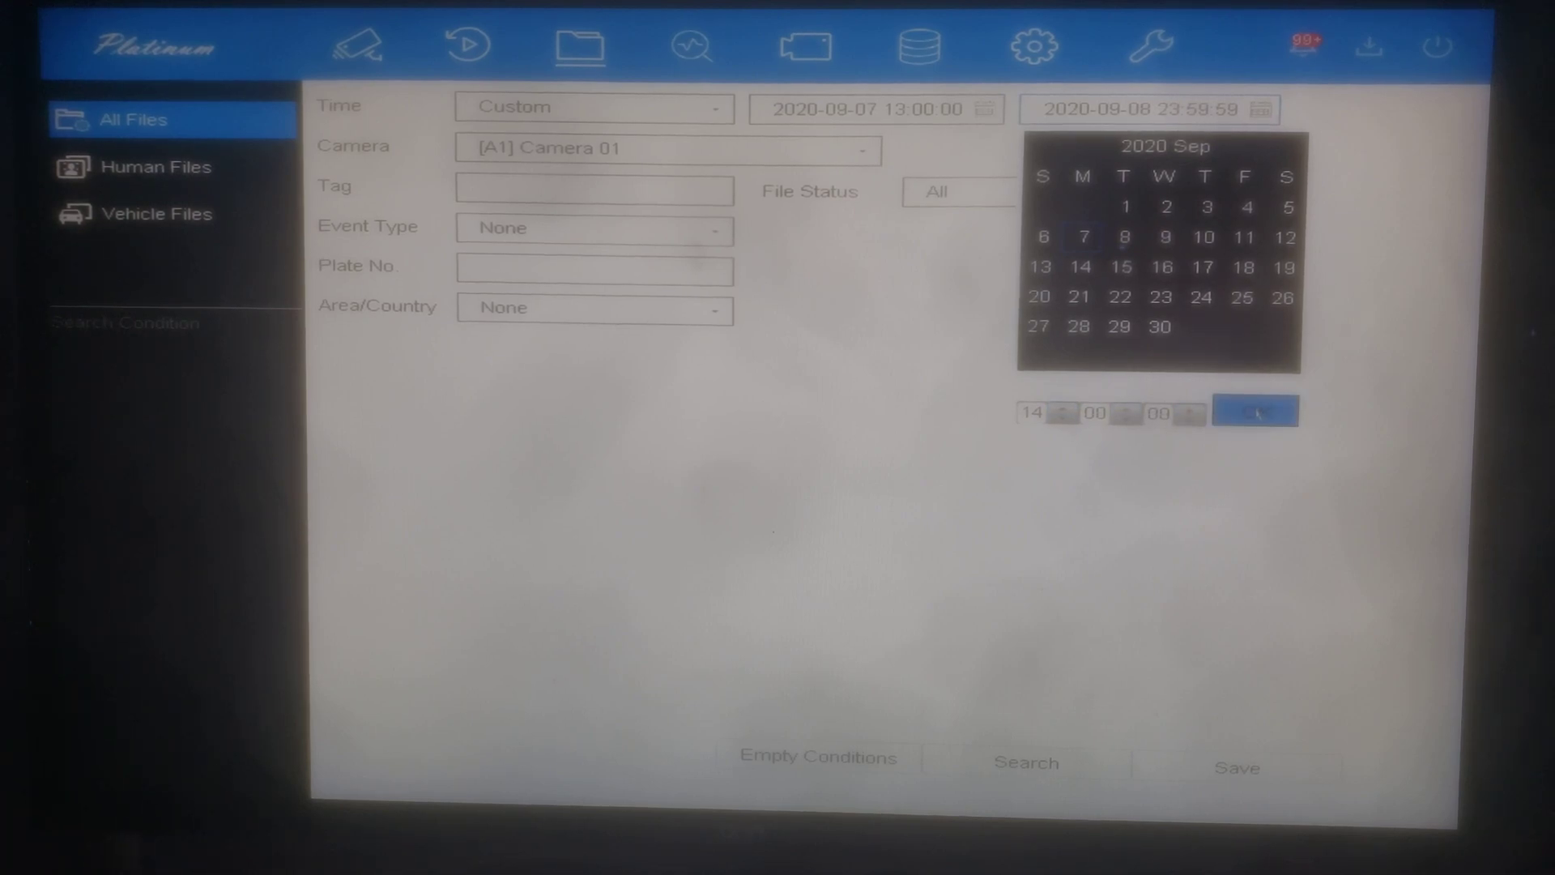
pyautogui.click(1254, 410)
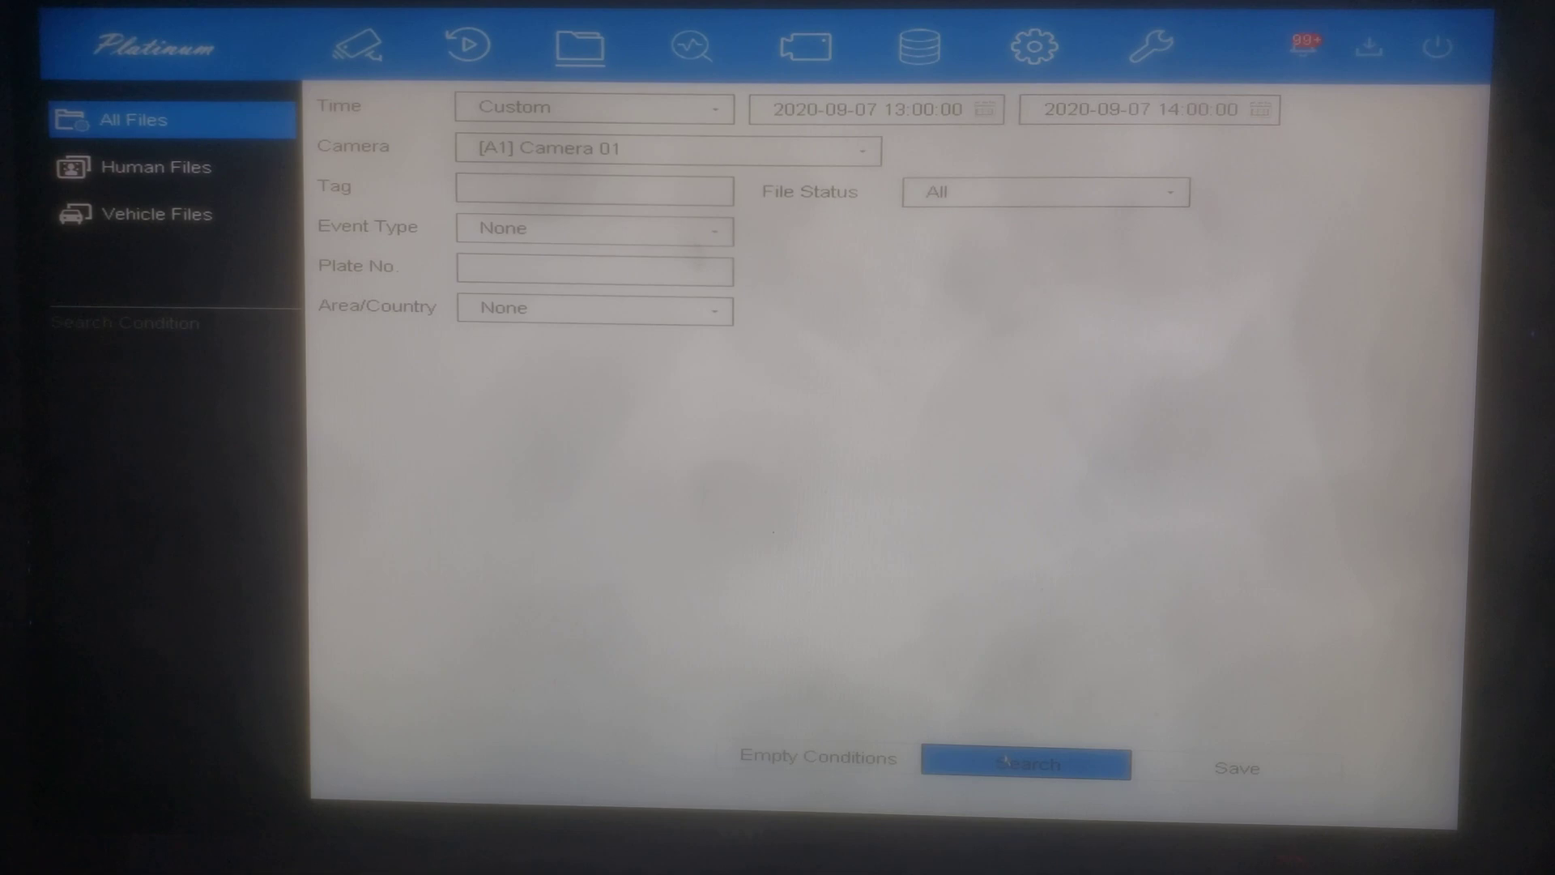
# Run the search and preview the single Camera 01 clip found, skipping ahead before closing the player
pyautogui.click(1025, 763)
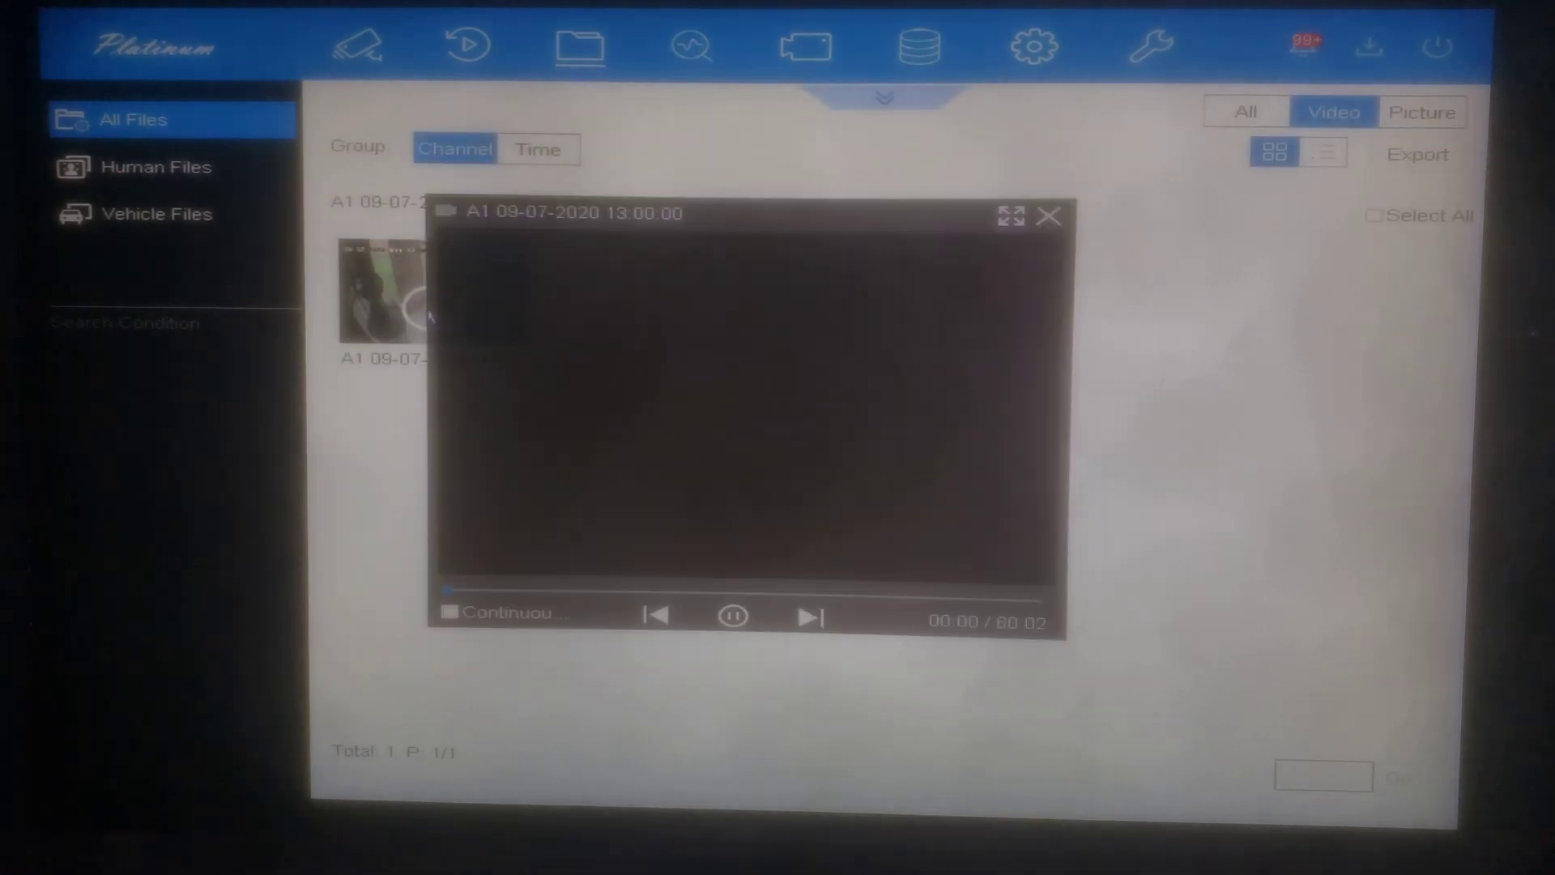
pyautogui.click(732, 615)
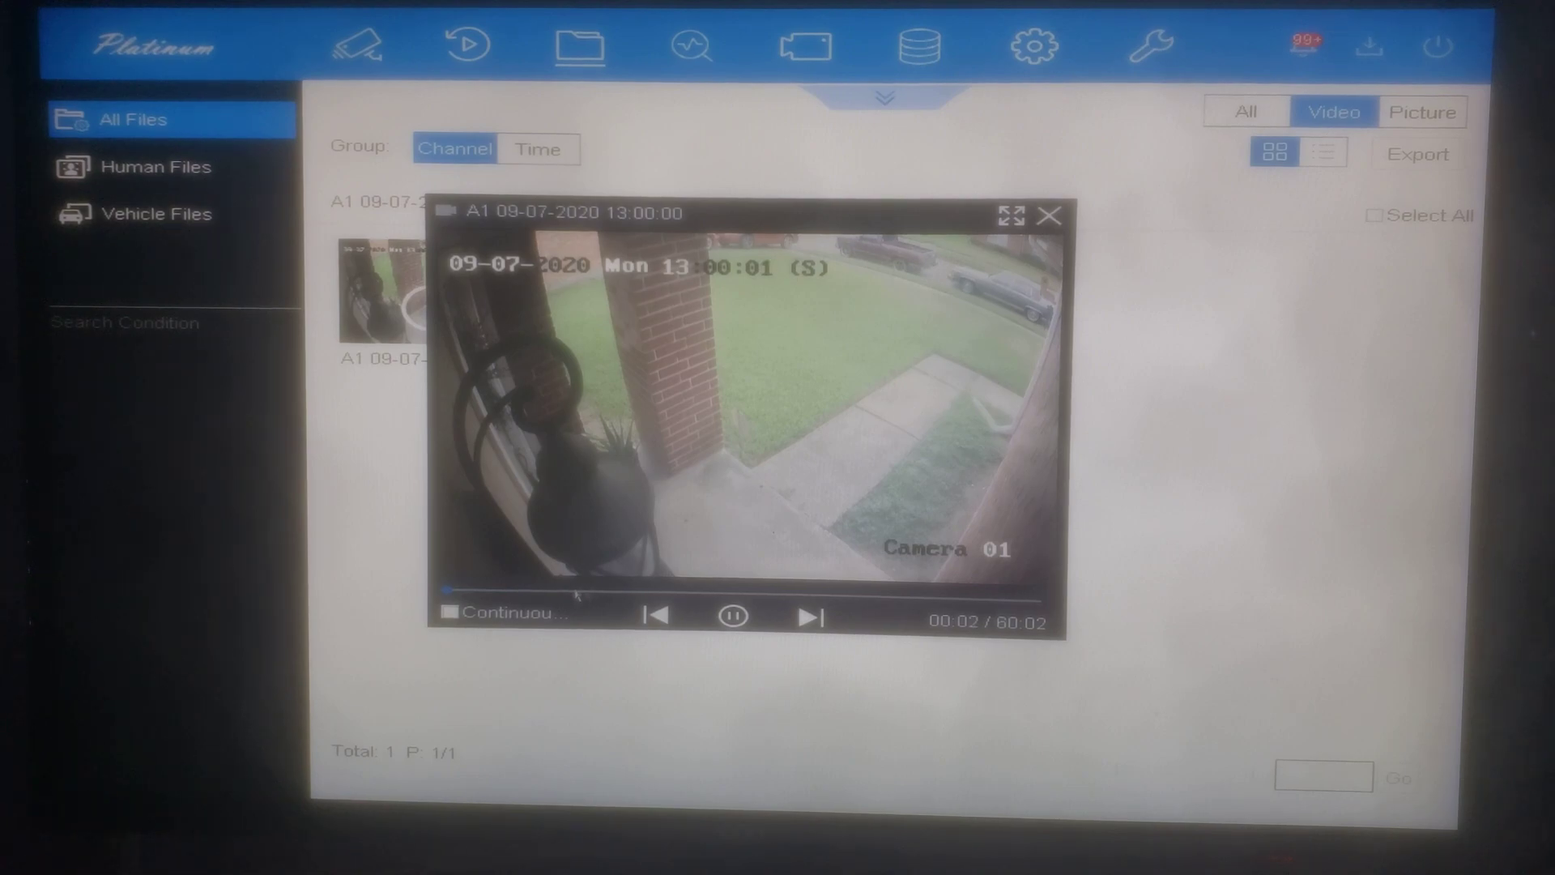
pyautogui.click(645, 596)
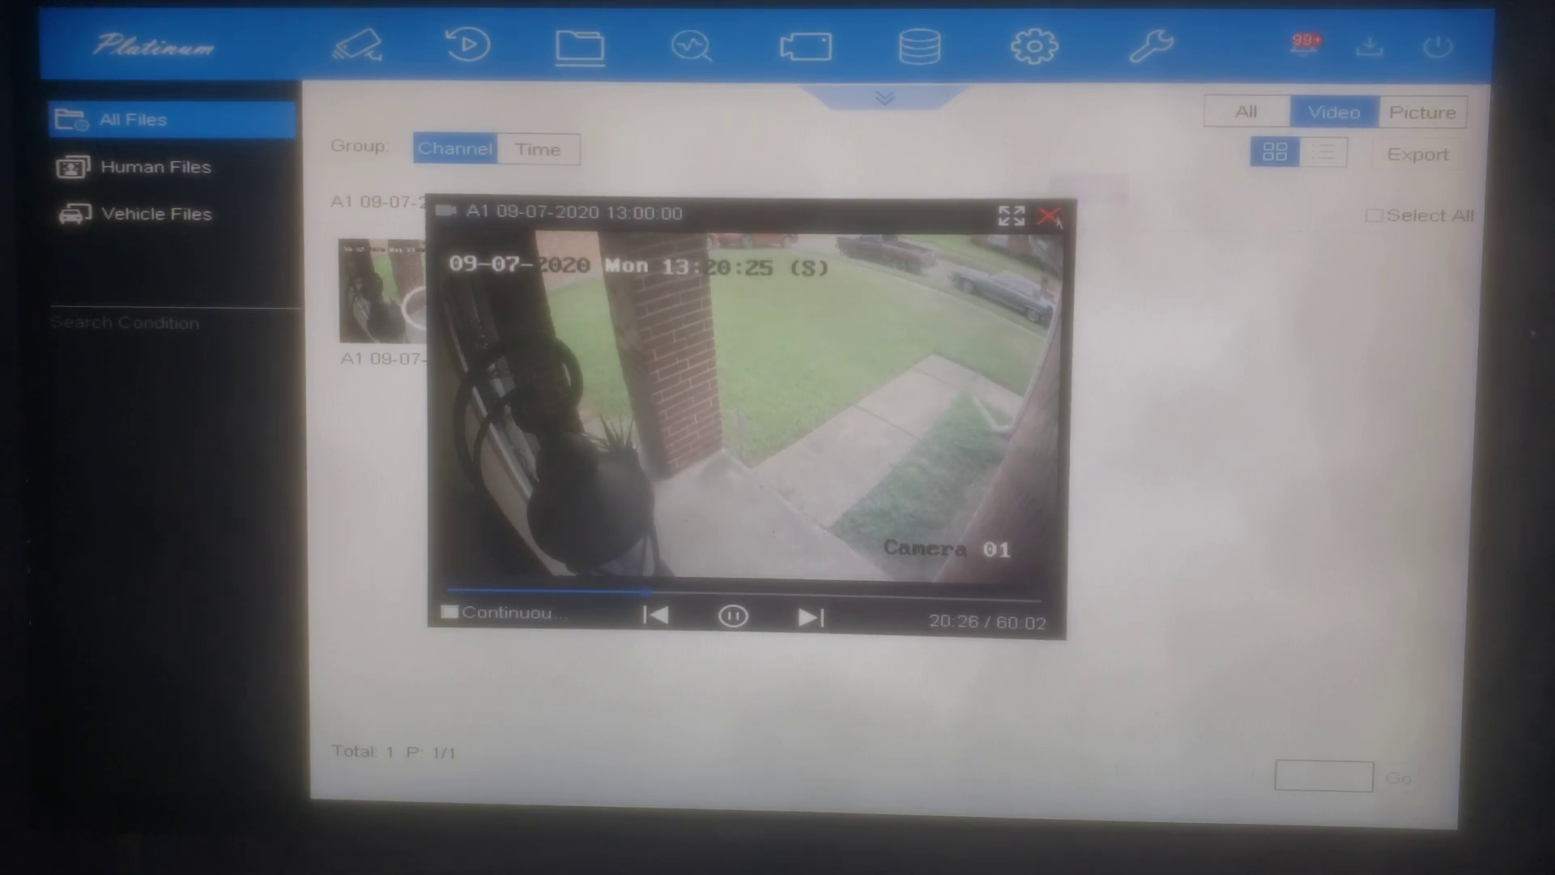
pyautogui.click(1051, 216)
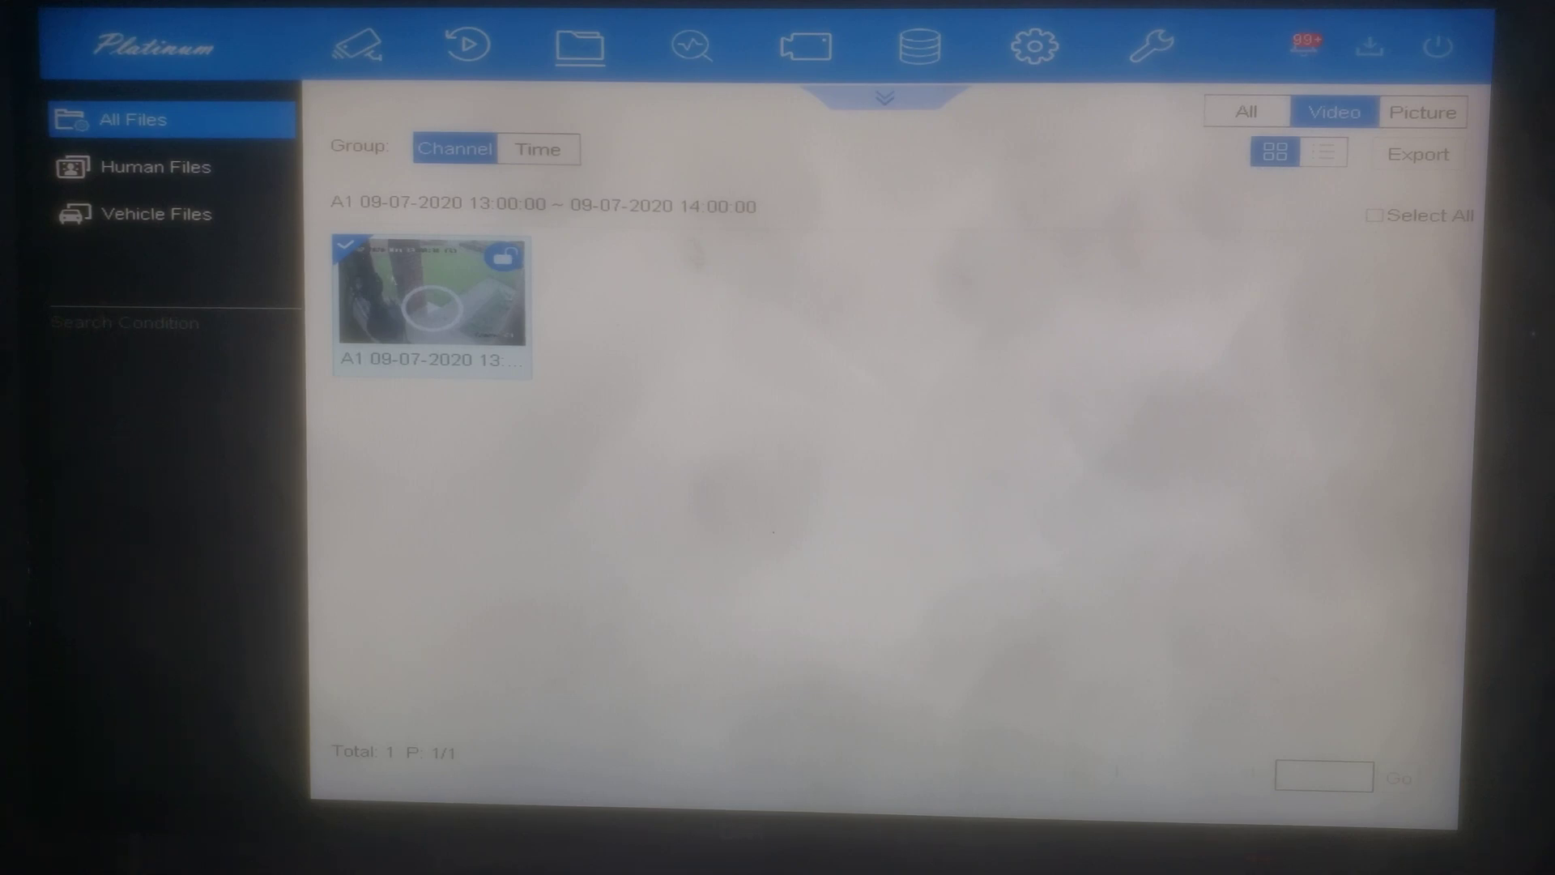
# Export the clip with video and log as MP4 to USB Flash Disk 1-1
pyautogui.click(1417, 154)
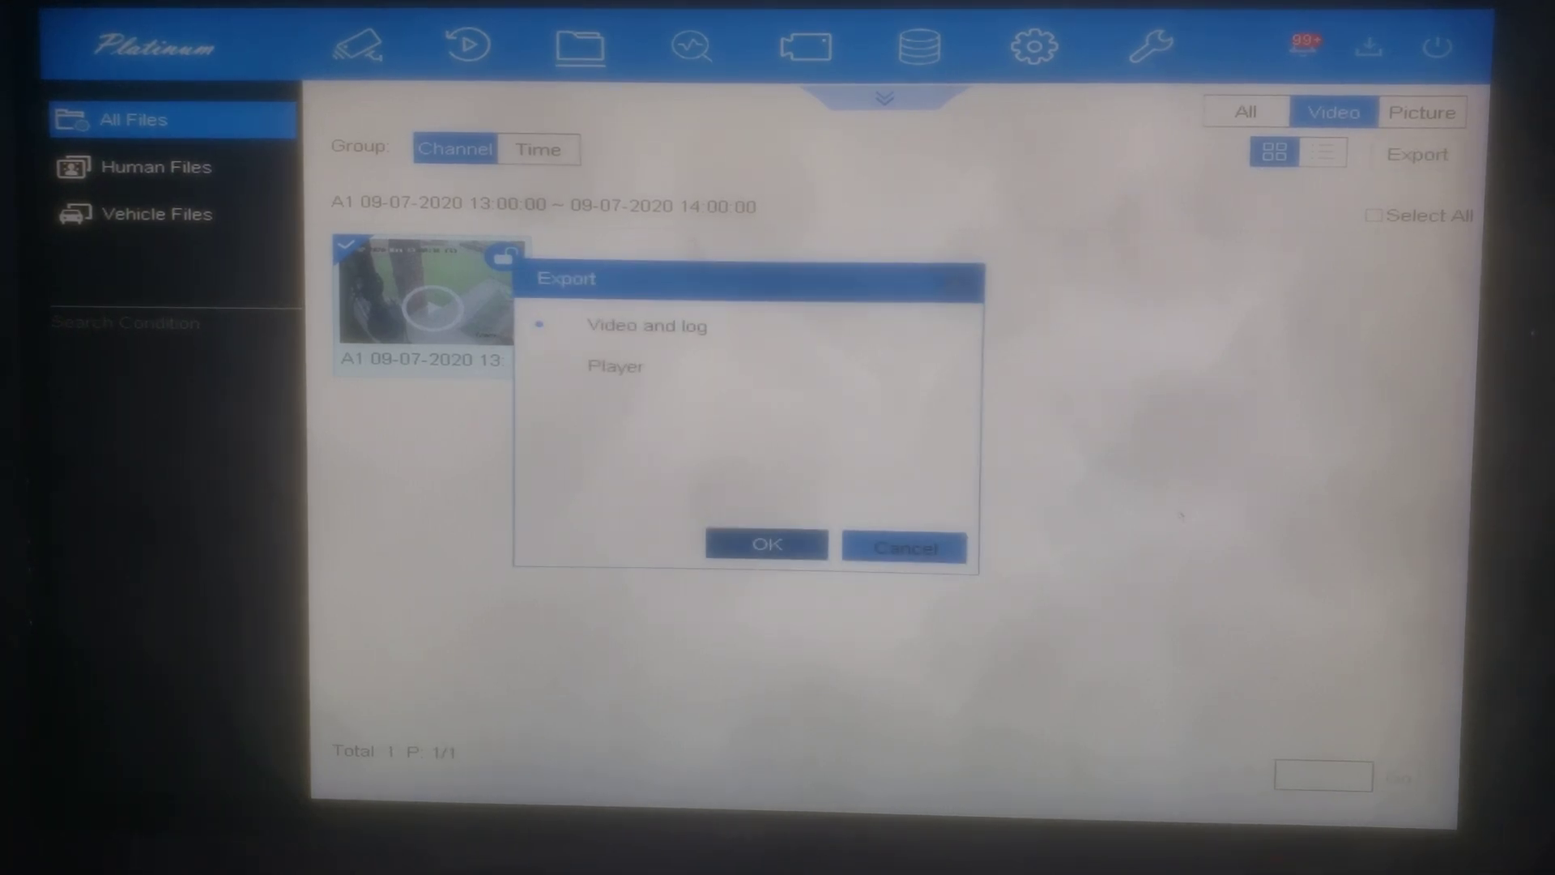
pyautogui.click(765, 544)
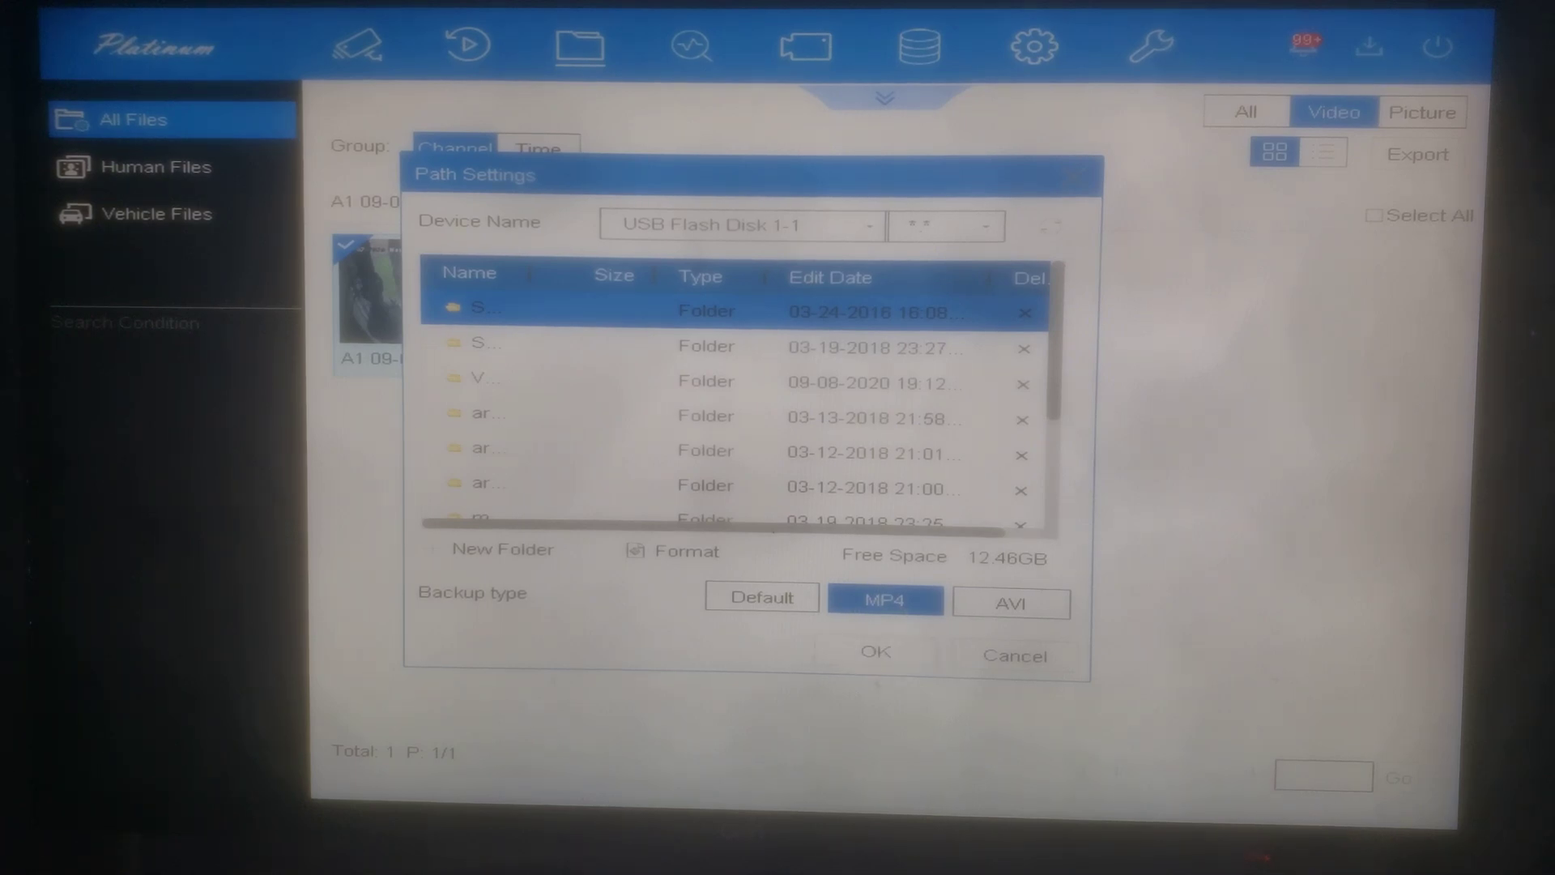
pyautogui.click(739, 225)
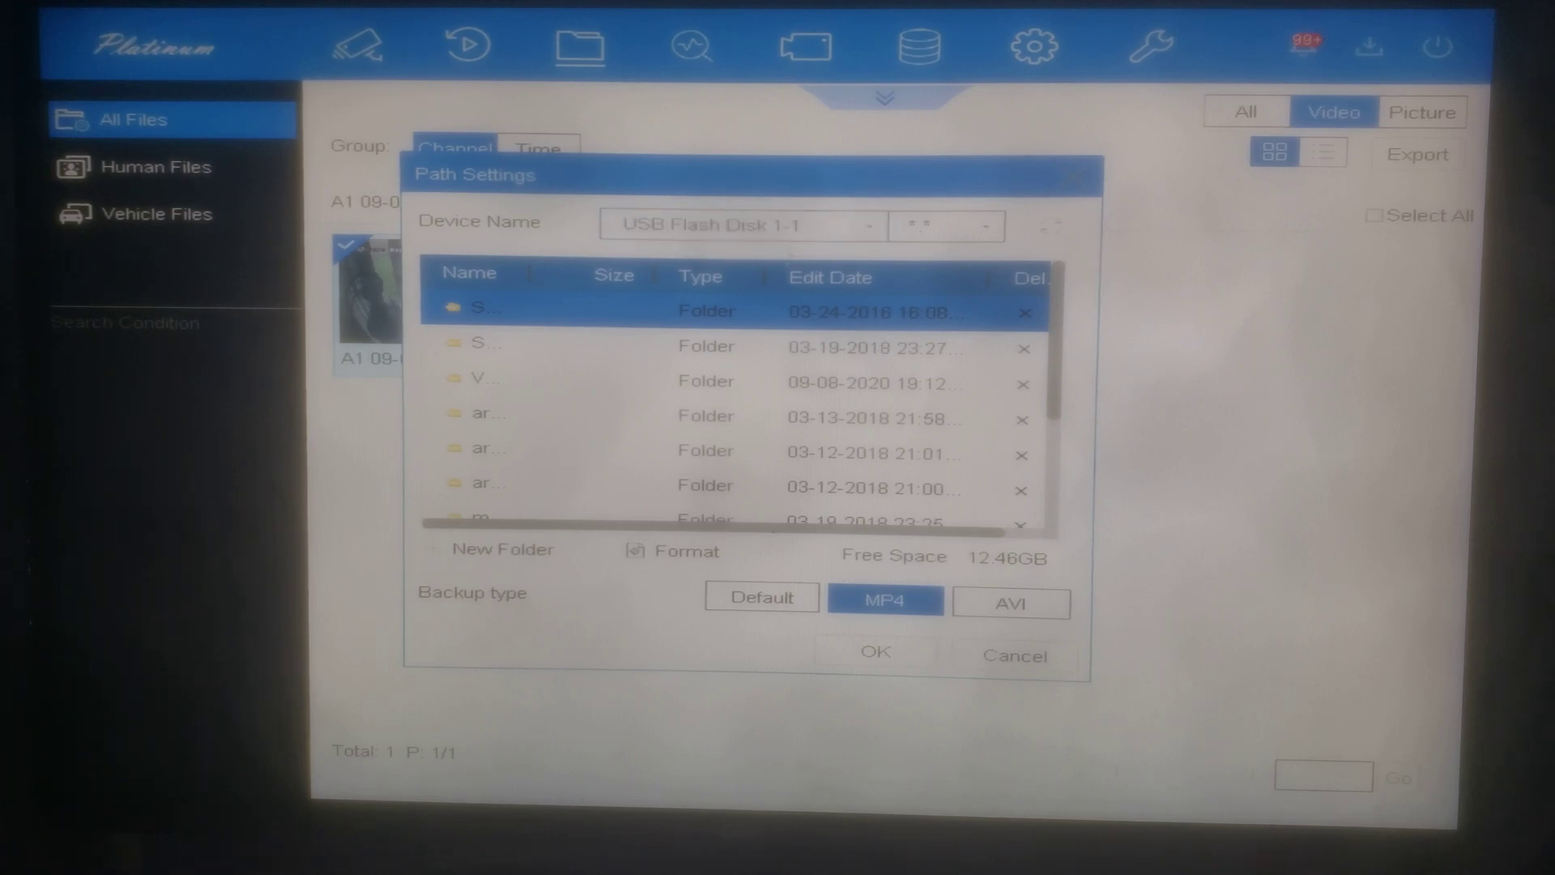
pyautogui.click(875, 652)
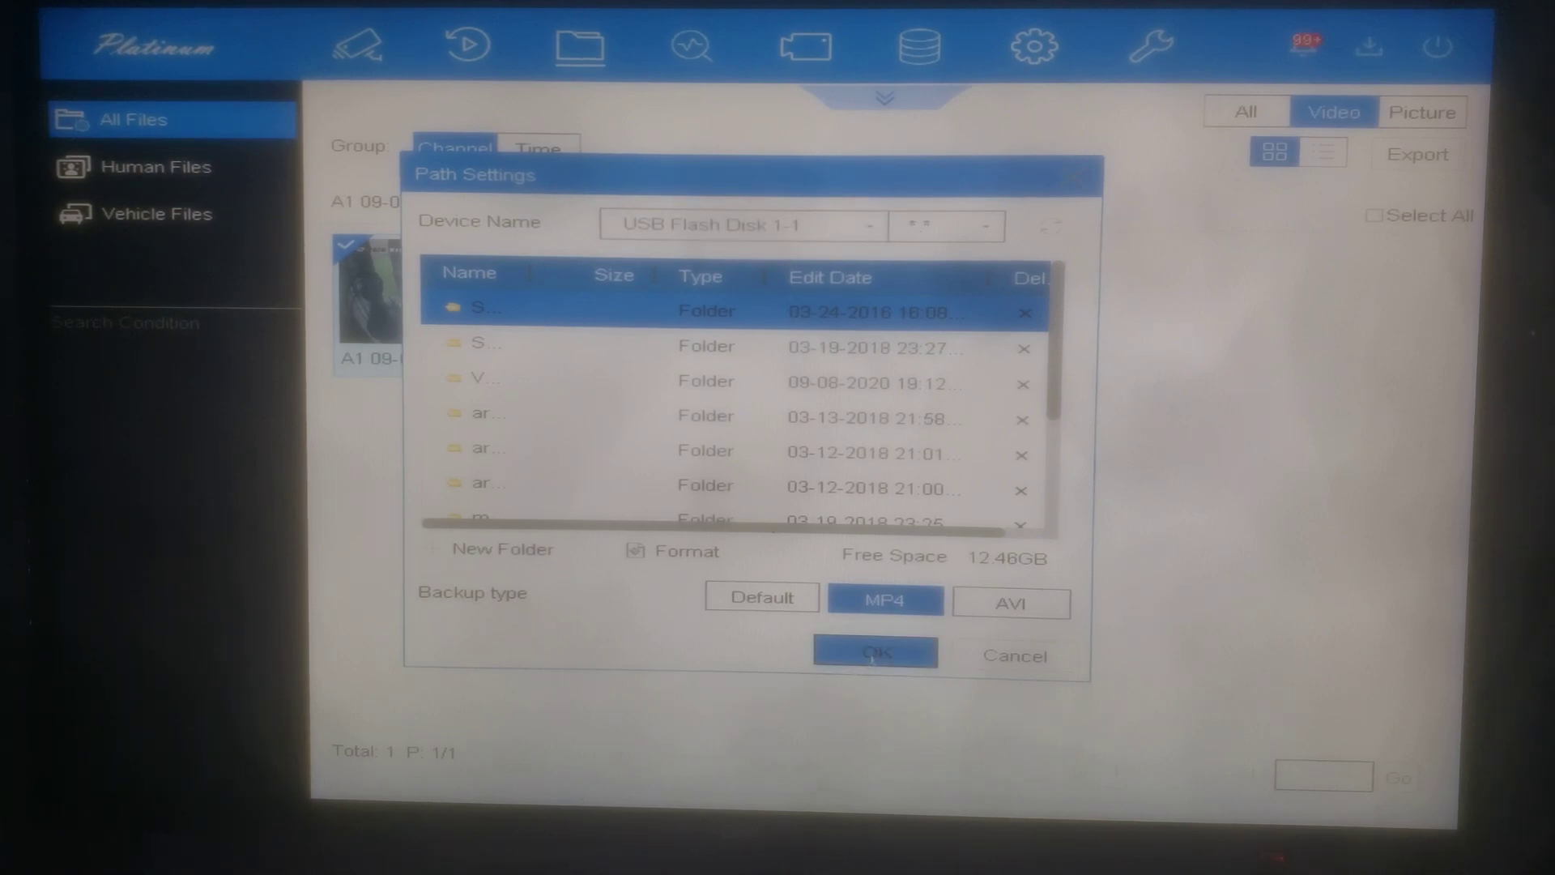
pyautogui.click(876, 653)
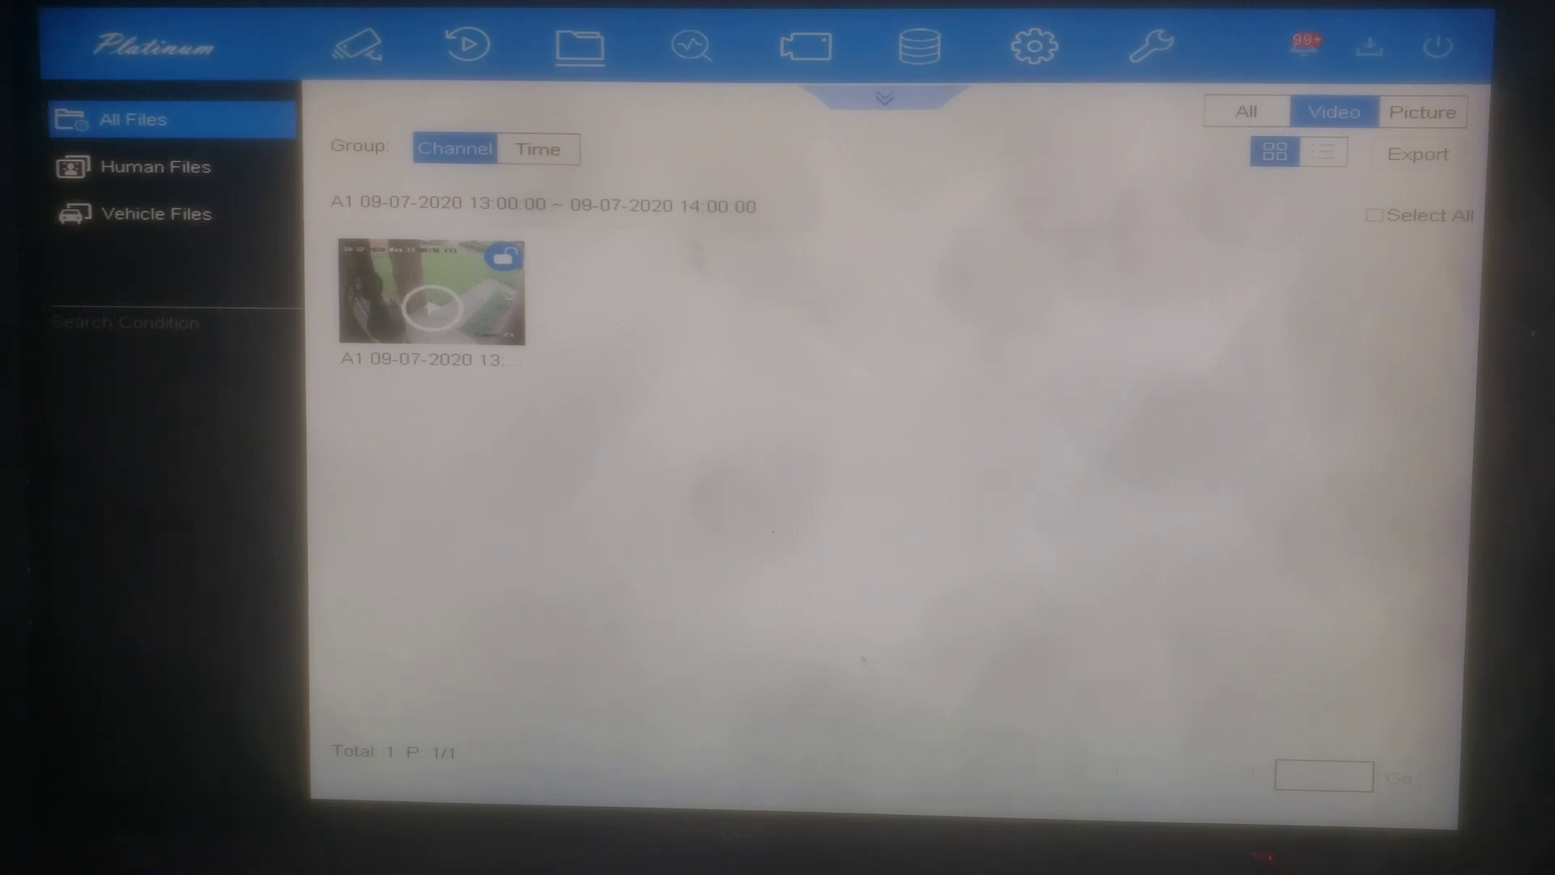
pyautogui.moveTo(1368, 47)
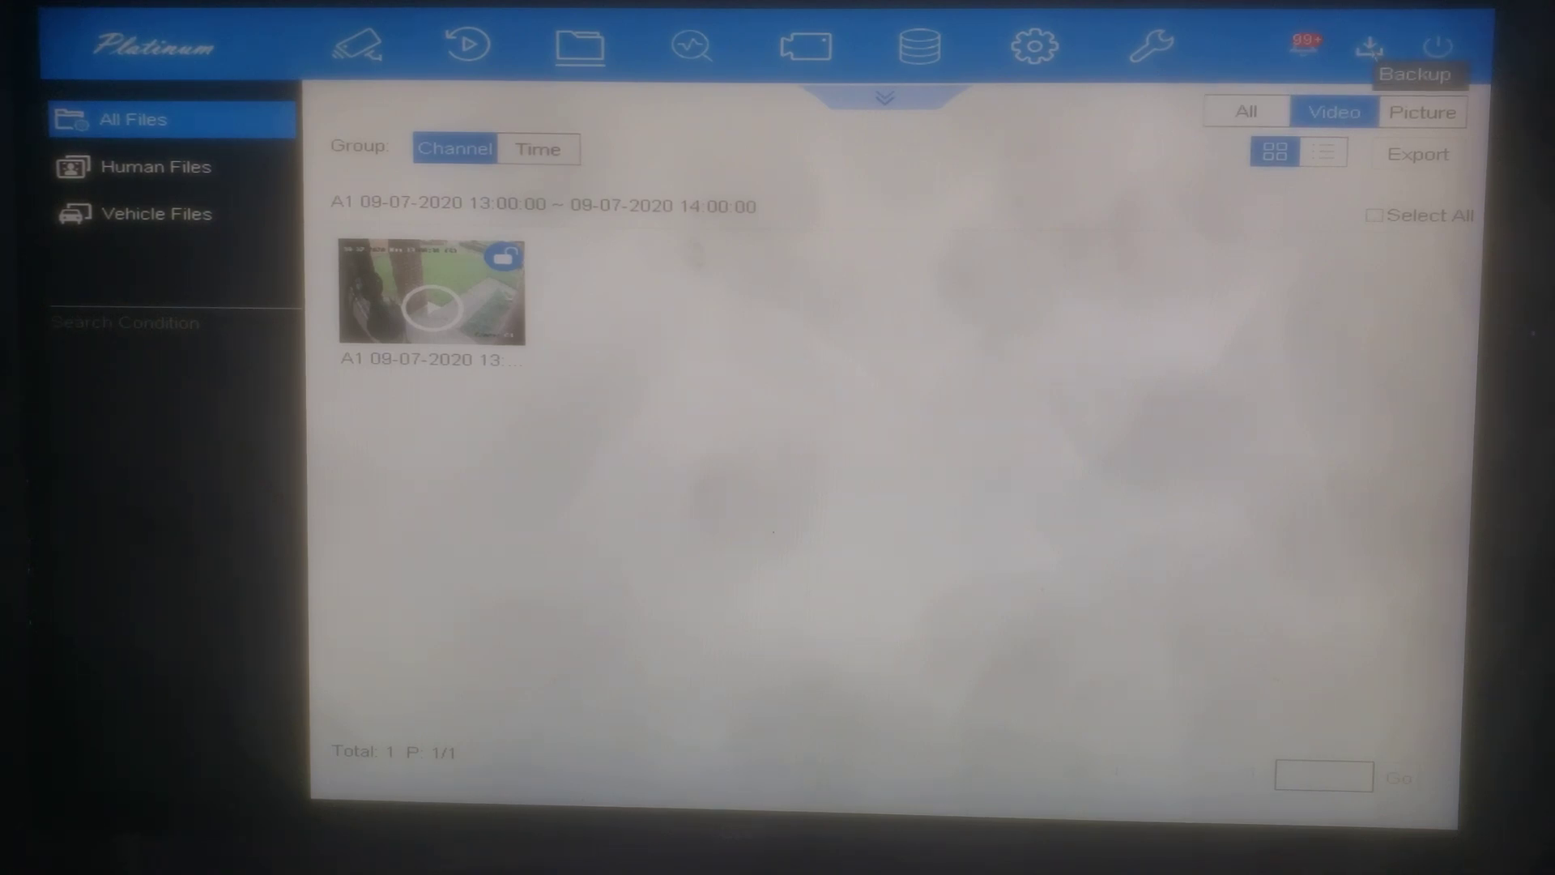